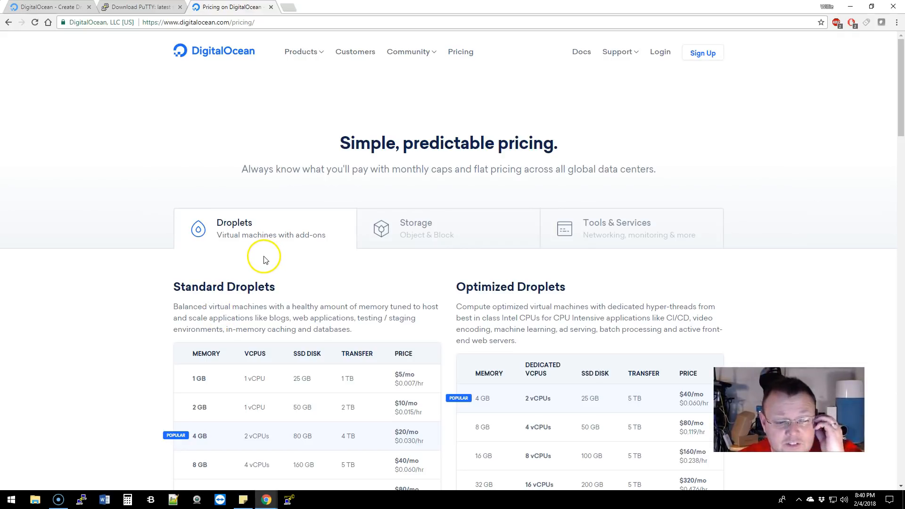
Browse the storage pricing plans, then mark puttygen.exe on the PuTTY download page
scroll(down, 3)
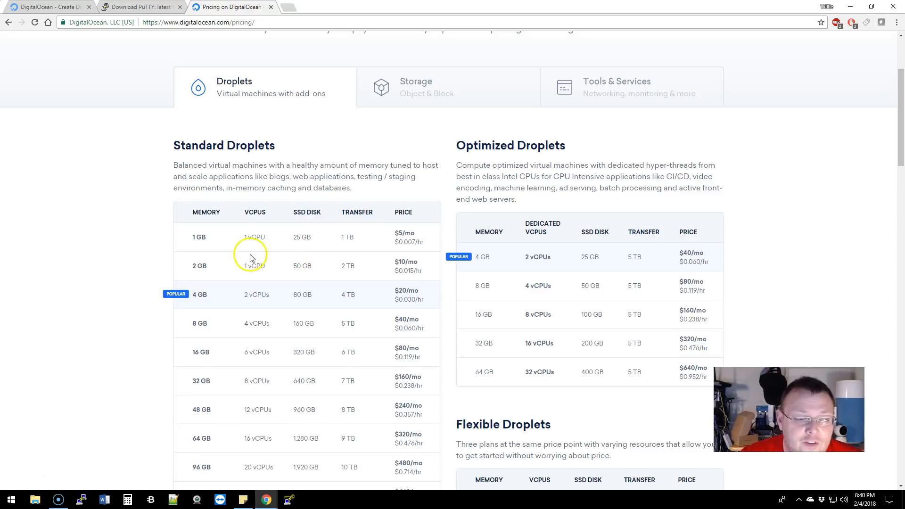
mouse_move(236, 243)
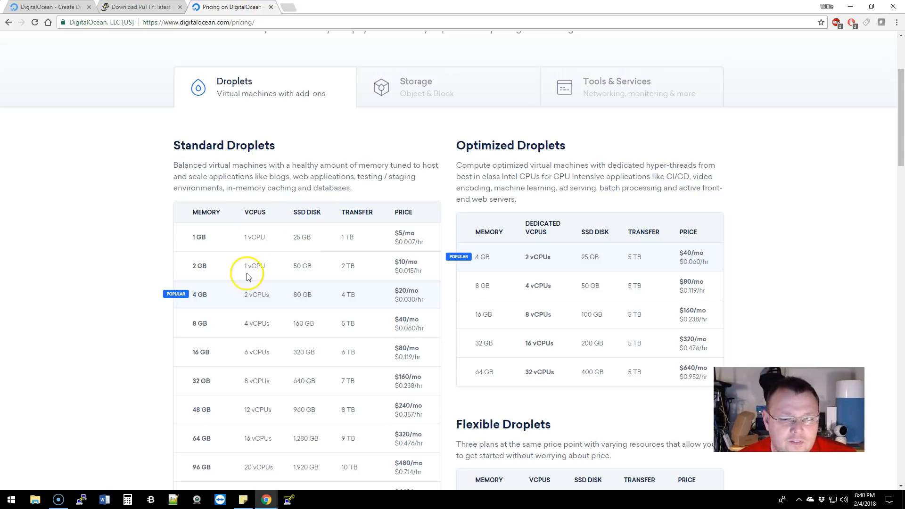
mouse_move(414, 294)
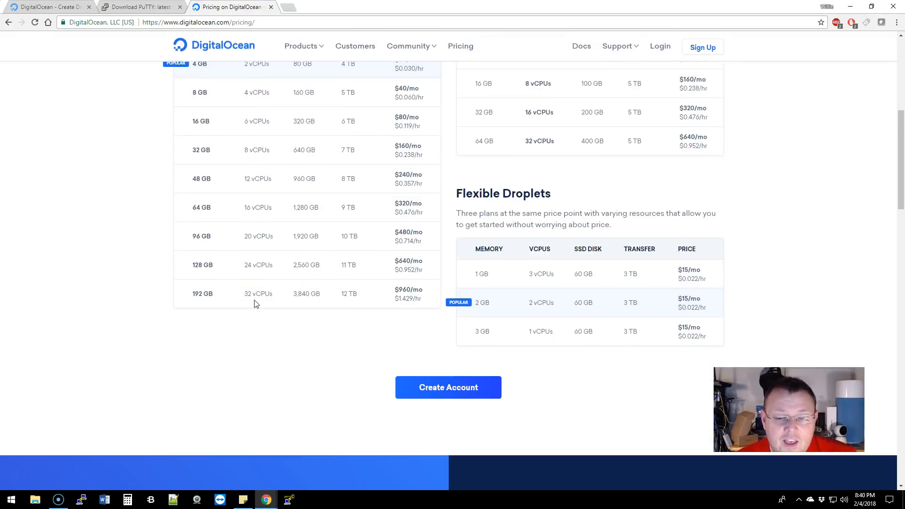
scroll(up, 3)
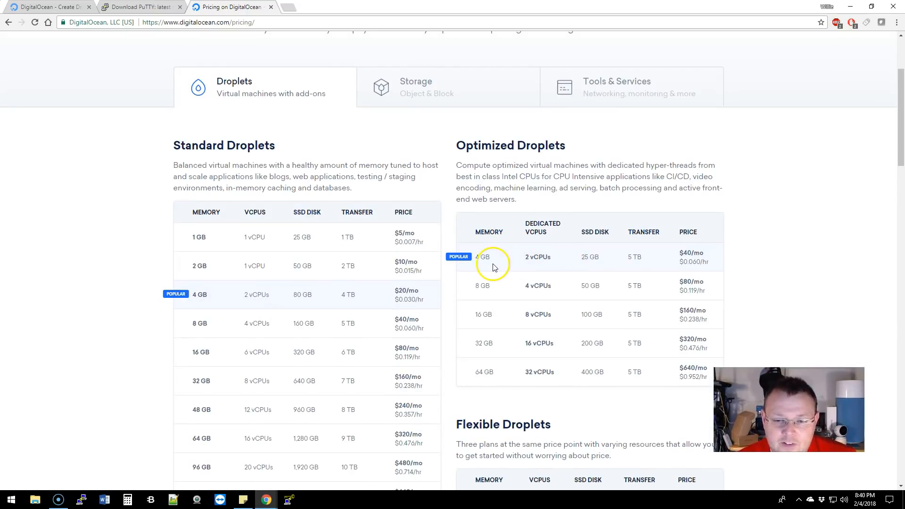
mouse_move(606, 266)
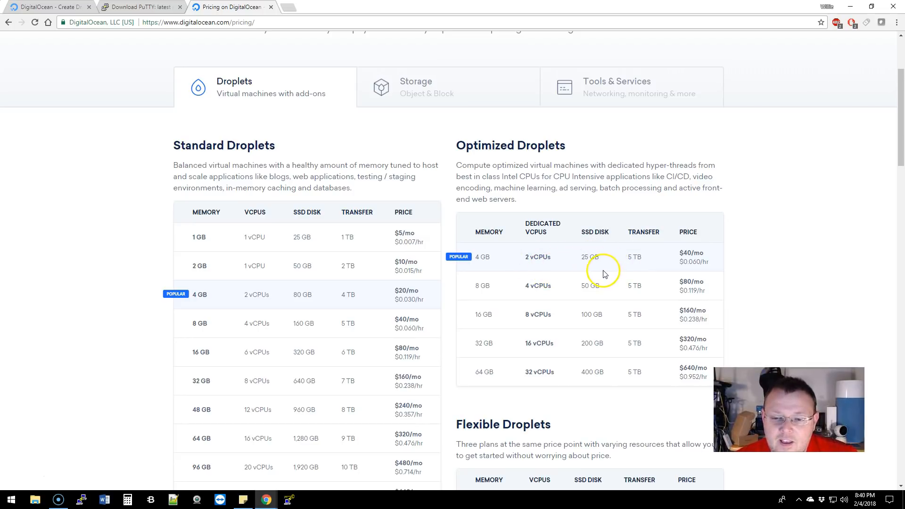
mouse_move(635, 280)
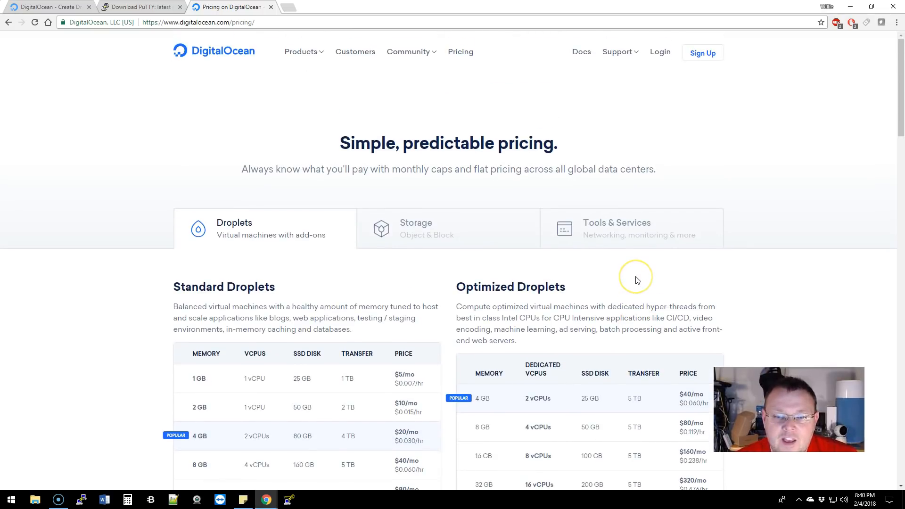
click(415, 228)
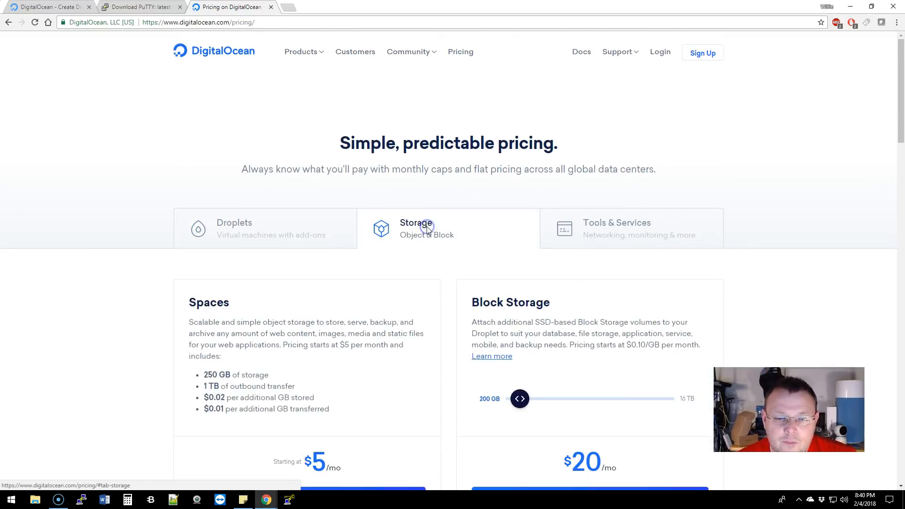
scroll(down, 3)
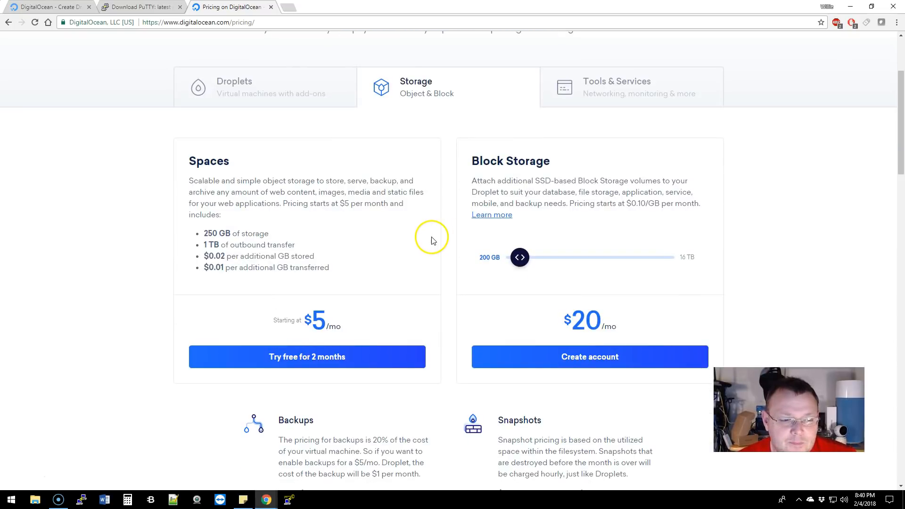
mouse_move(297, 310)
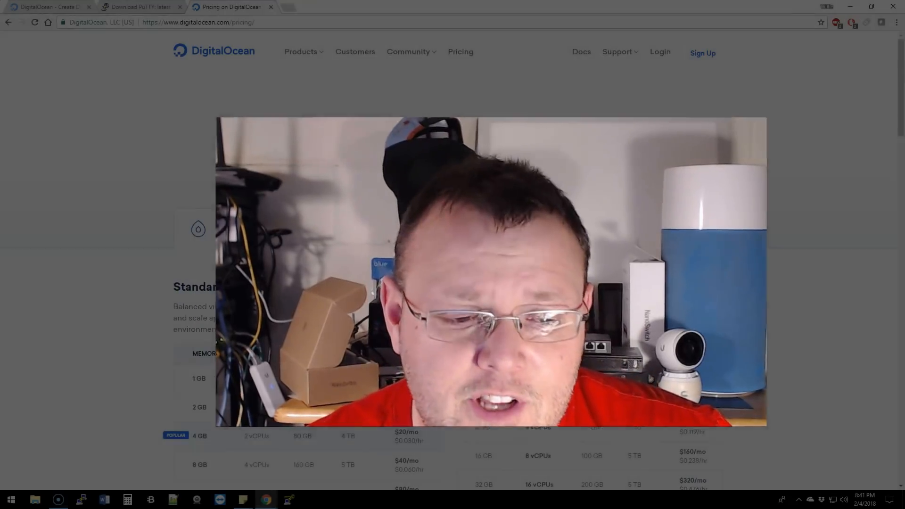
click(138, 6)
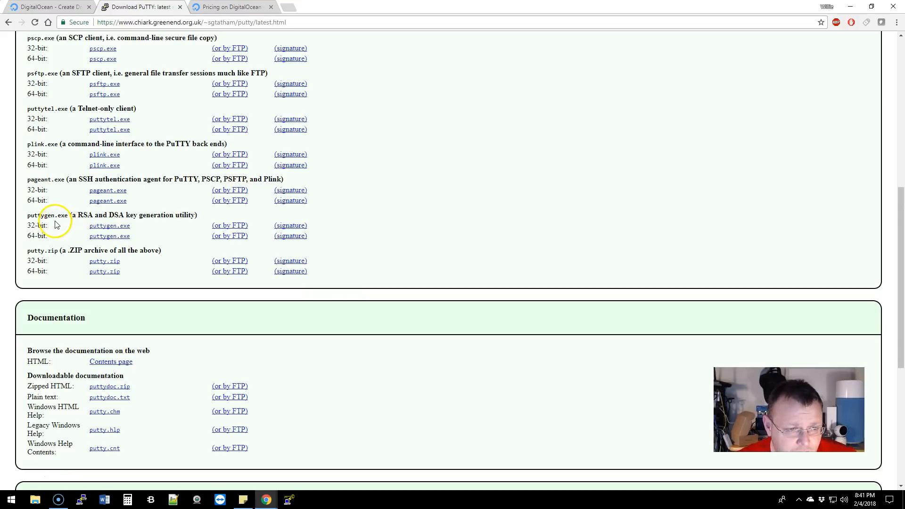
double_click(41, 214)
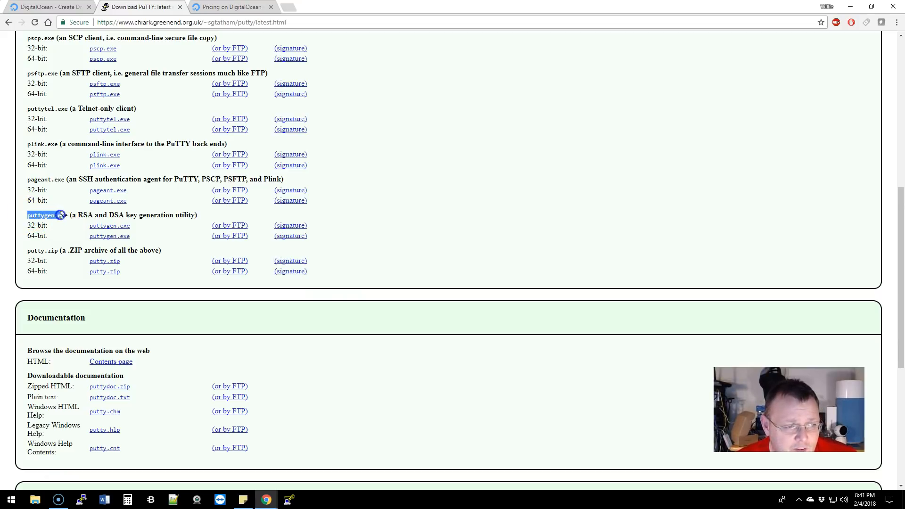
mouse_move(198, 221)
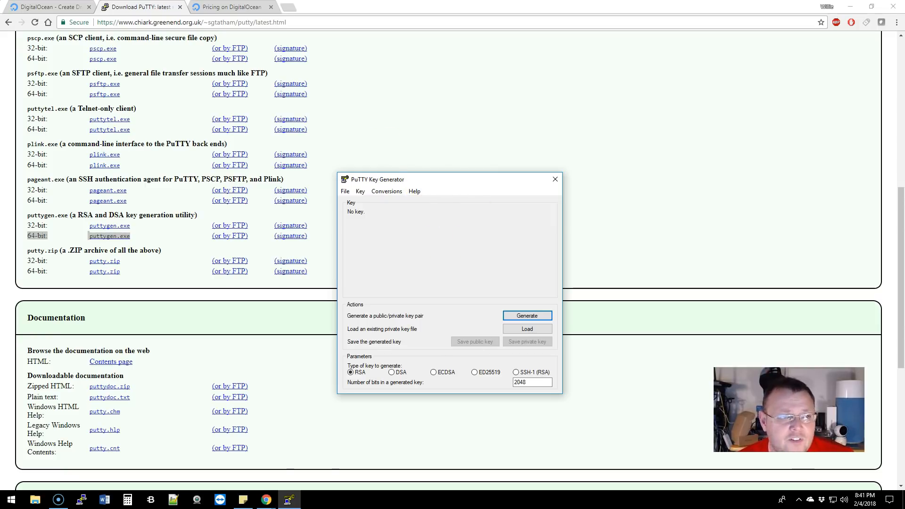
Pick Ubuntu 16.04.3 x64, the 1 GB $5/mo plan and Amsterdam 3, scrolling down to SSH keys
click(49, 8)
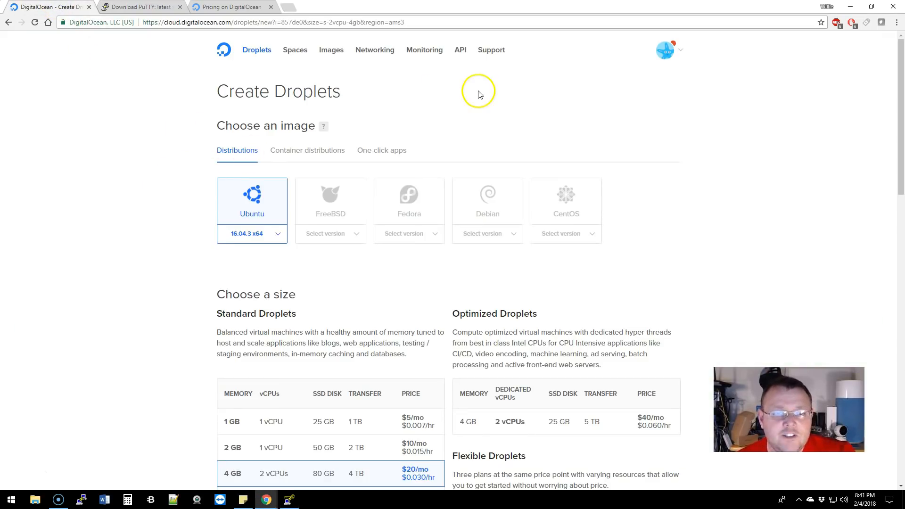
scroll(down, 3)
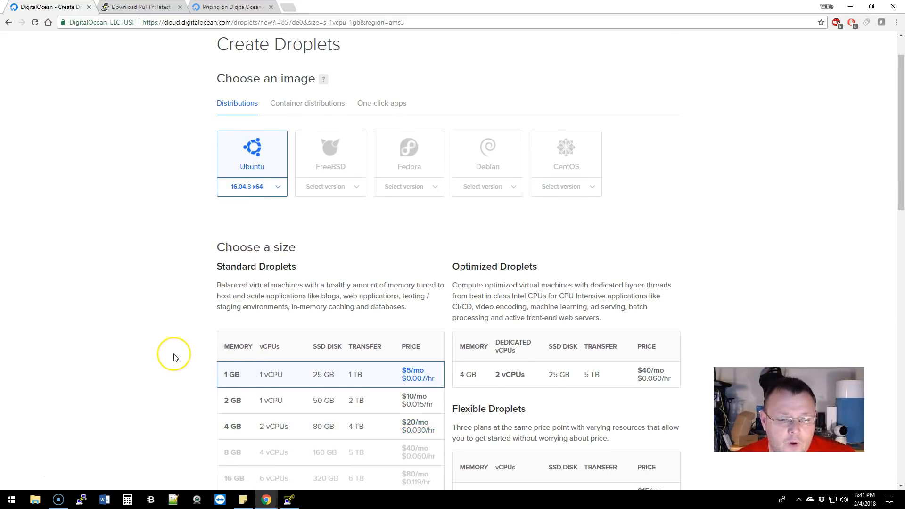
scroll(down, 3)
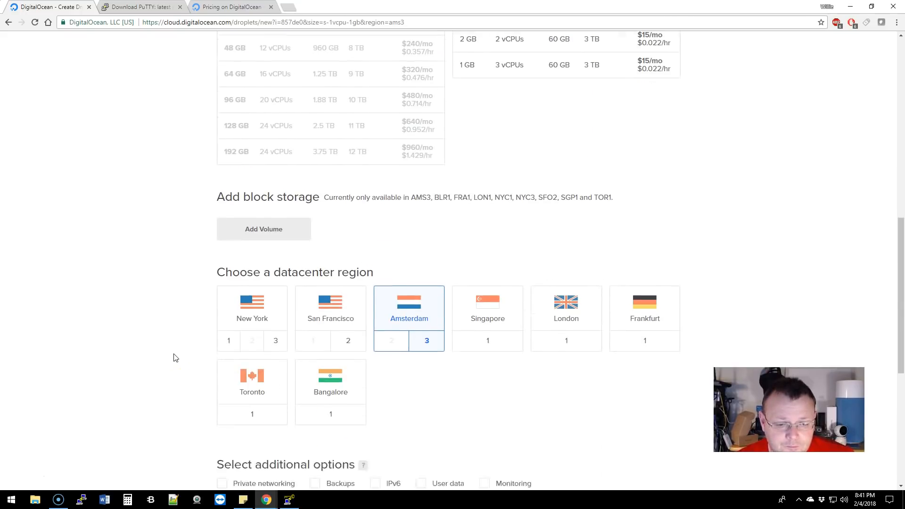
scroll(down, 3)
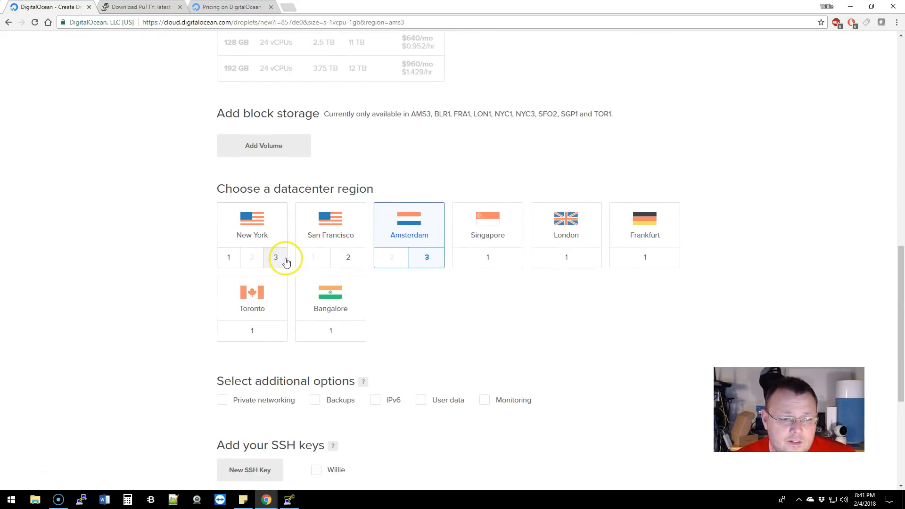
scroll(down, 3)
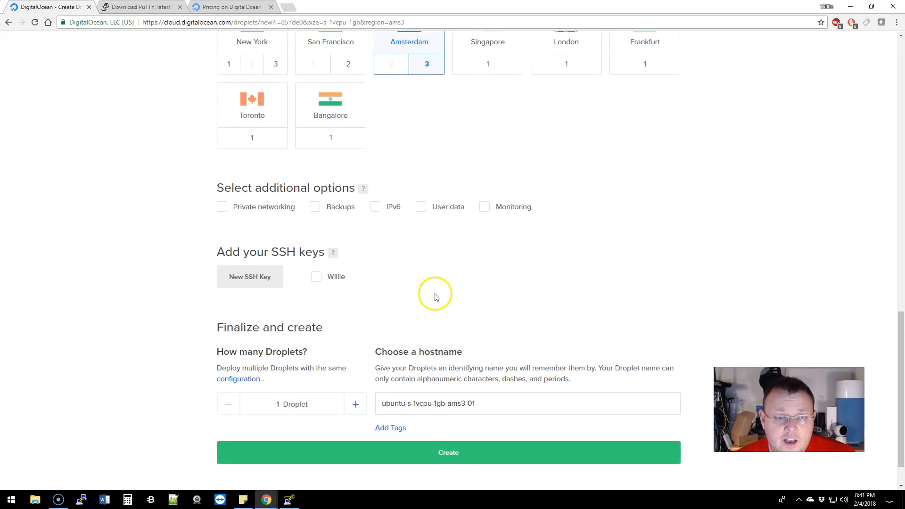
scroll(down, 3)
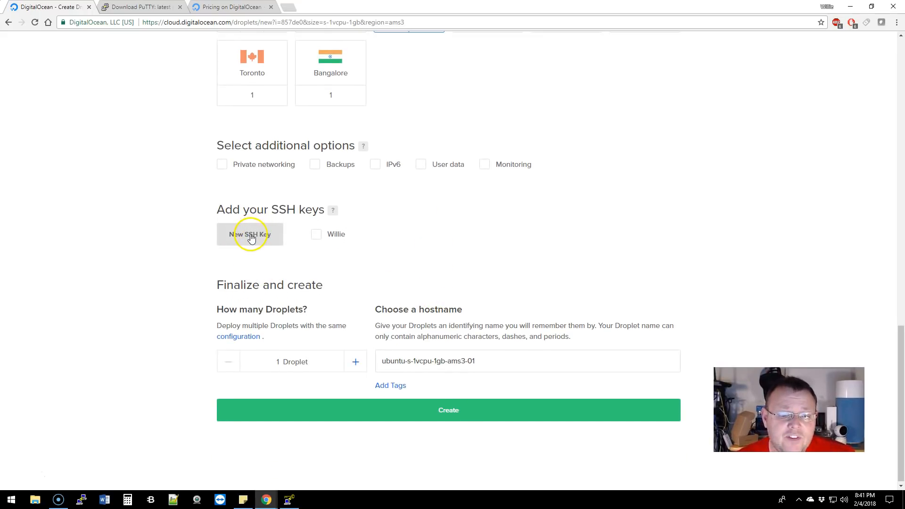
mouse_move(274, 203)
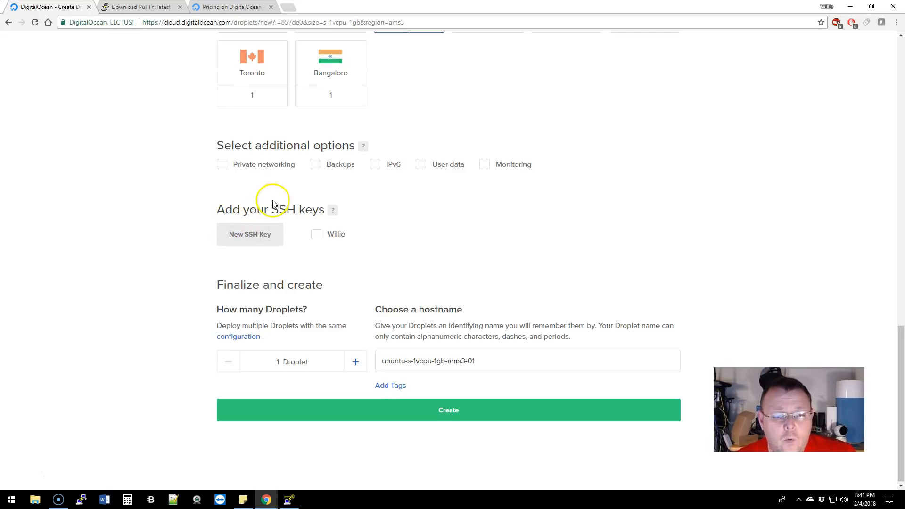
mouse_move(270, 291)
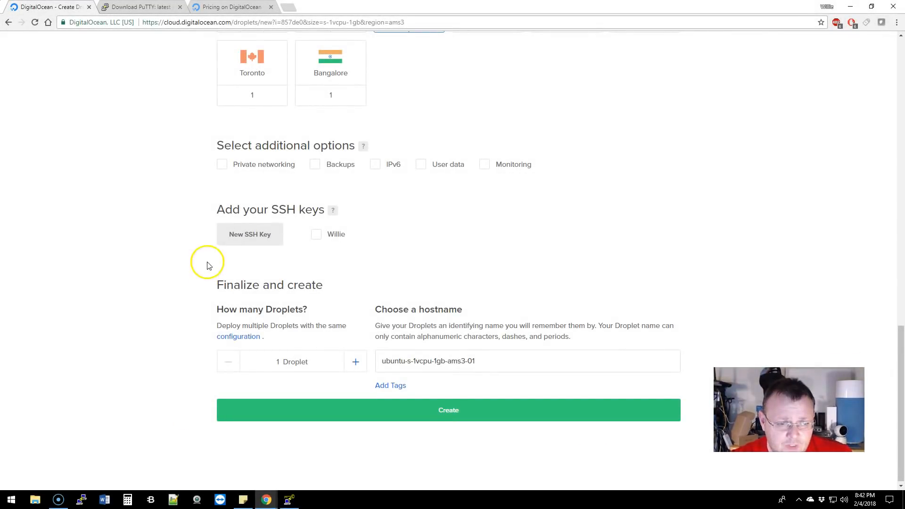
mouse_move(325, 192)
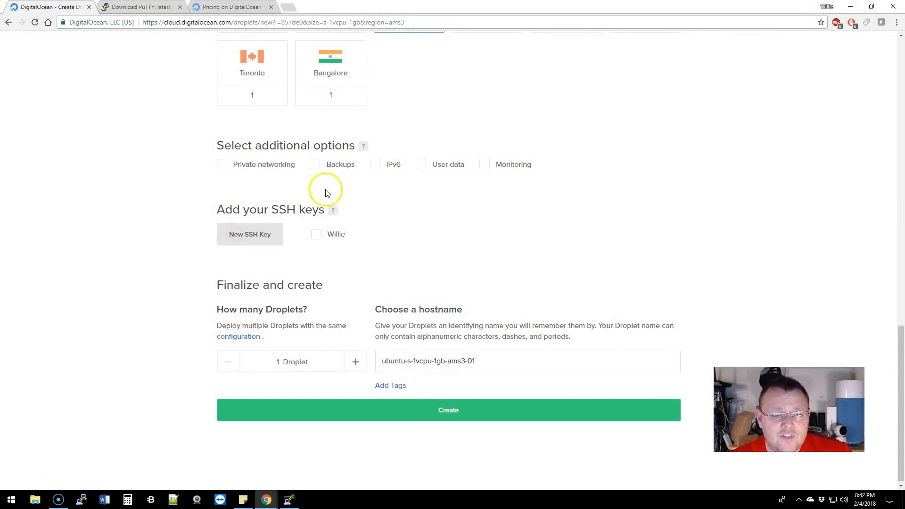
mouse_move(225, 262)
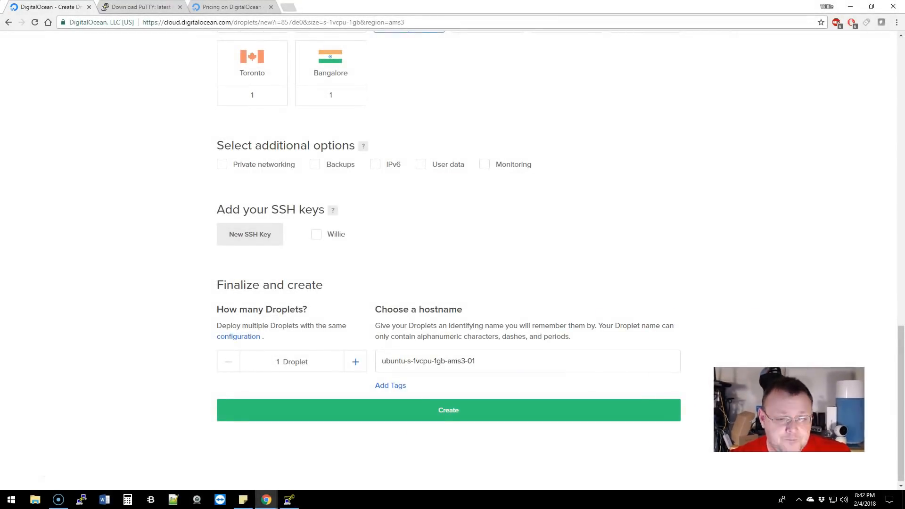
Open the New SSH Key dialog and focus its empty key content box
click(249, 234)
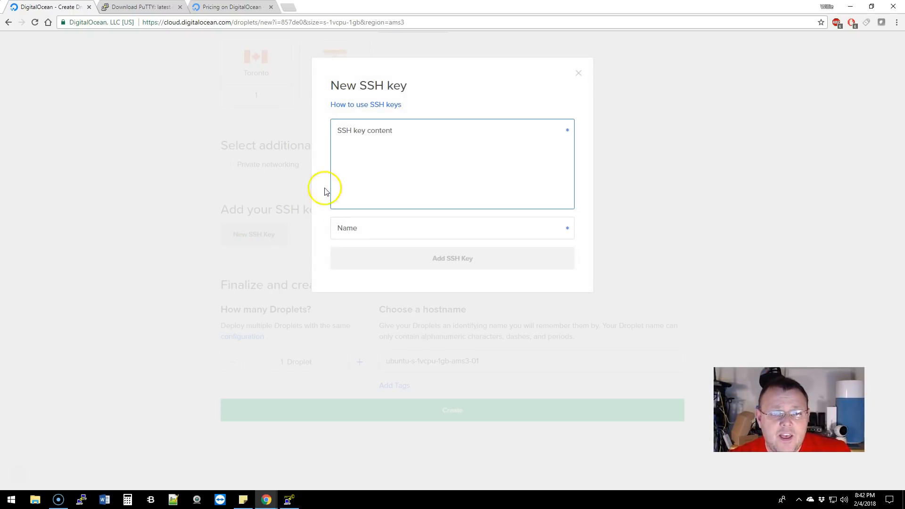
mouse_move(331, 162)
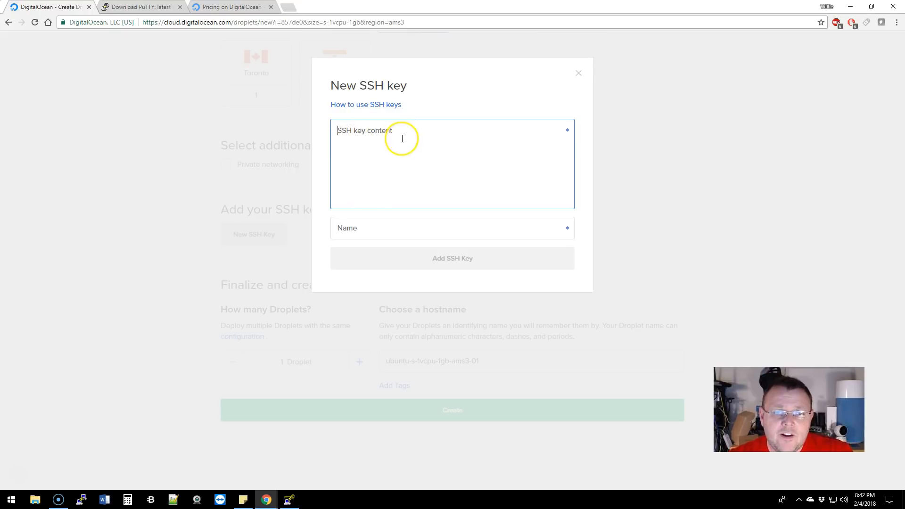
click(288, 499)
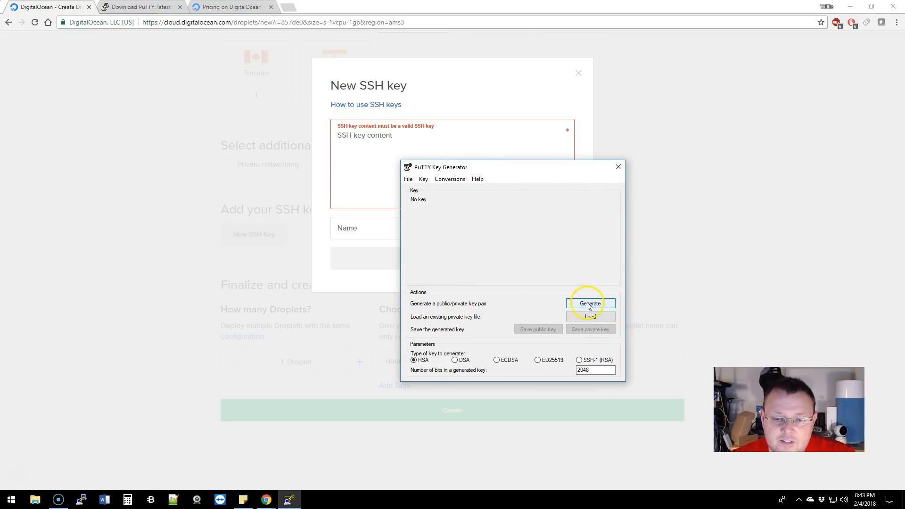
Generate a 2048-bit RSA key pair in PuTTYgen, moving the mouse for randomness
click(589, 303)
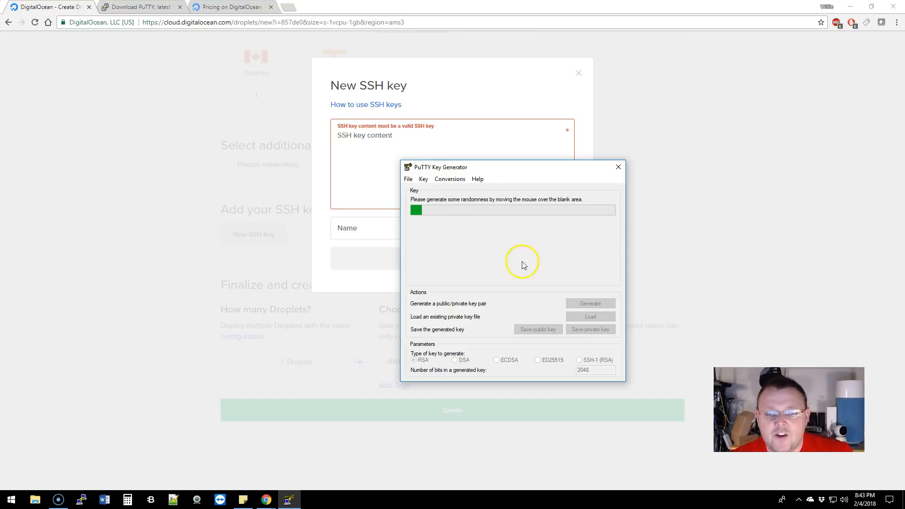
mouse_move(506, 241)
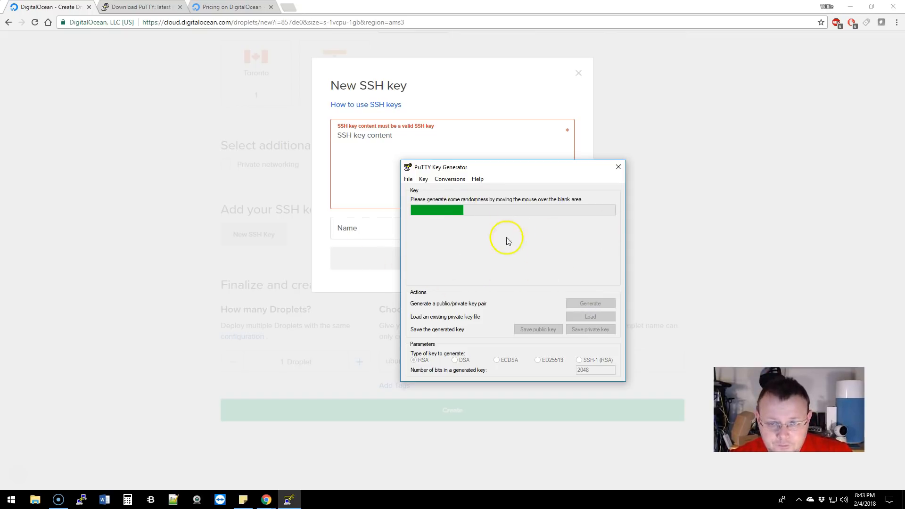
mouse_move(419, 231)
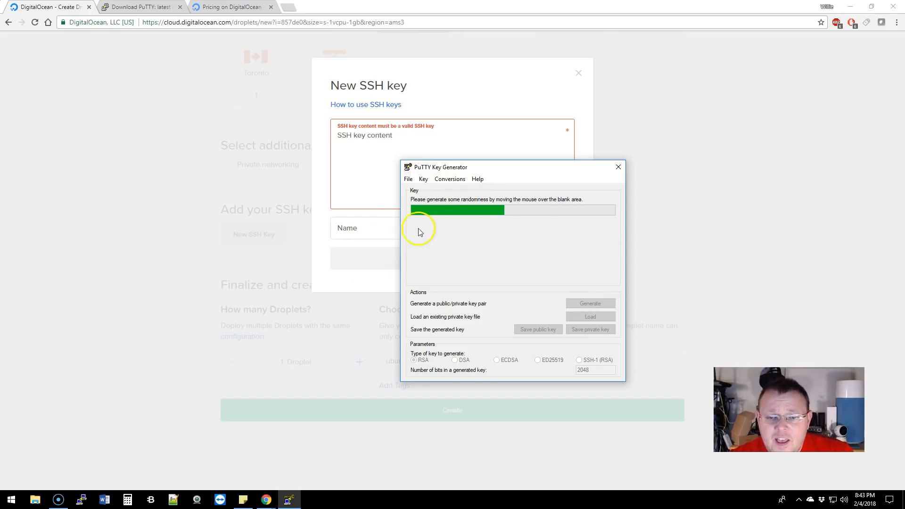
mouse_move(643, 253)
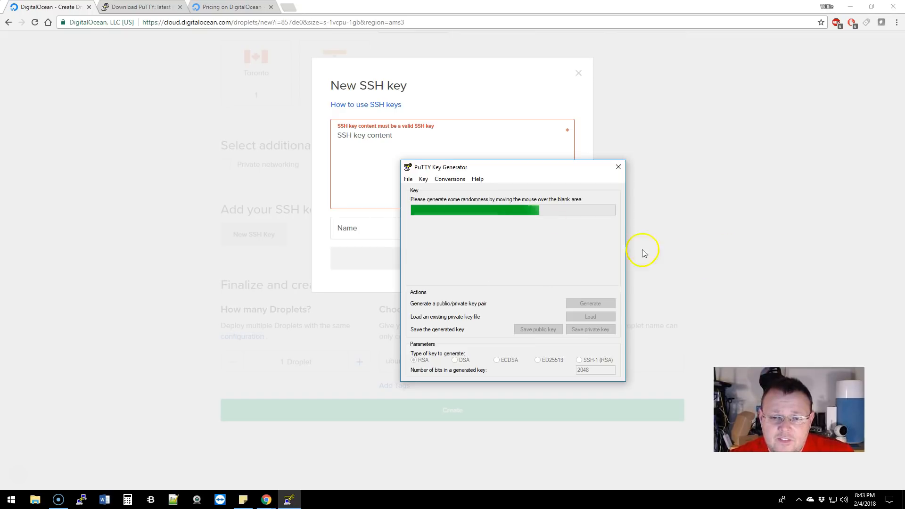
mouse_move(410, 271)
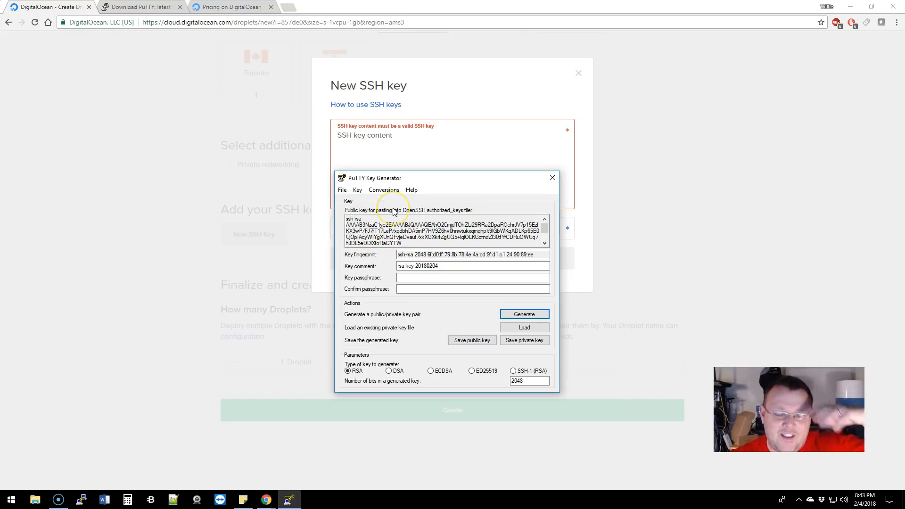
mouse_move(407, 207)
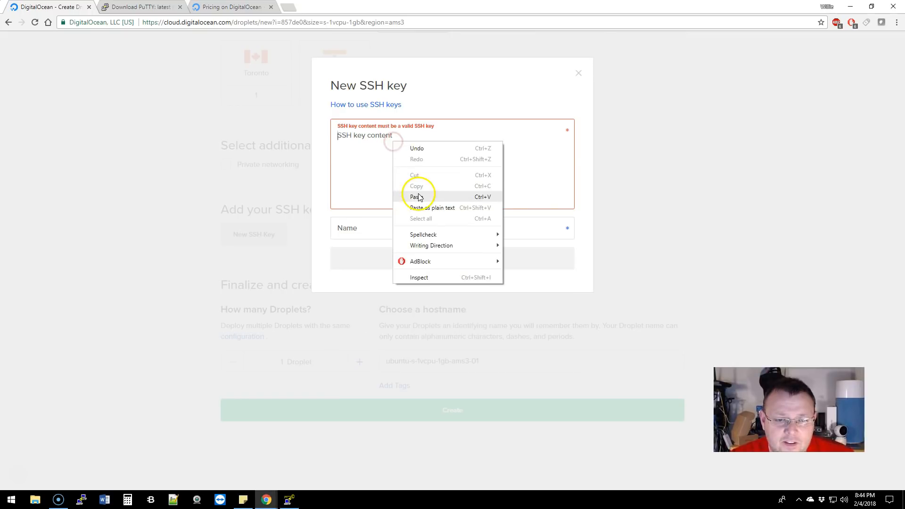
Paste the PuTTYgen public key into the key content field and name it Willie2
click(416, 197)
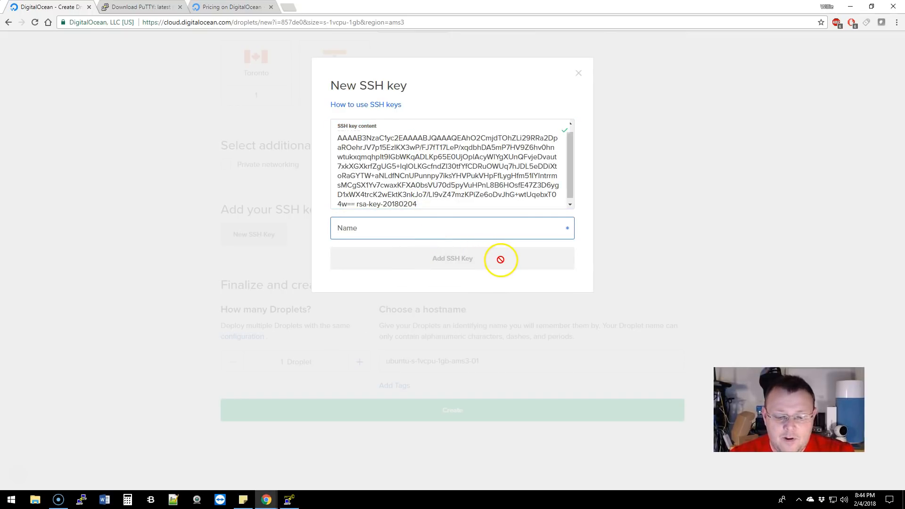
text(Willie2)
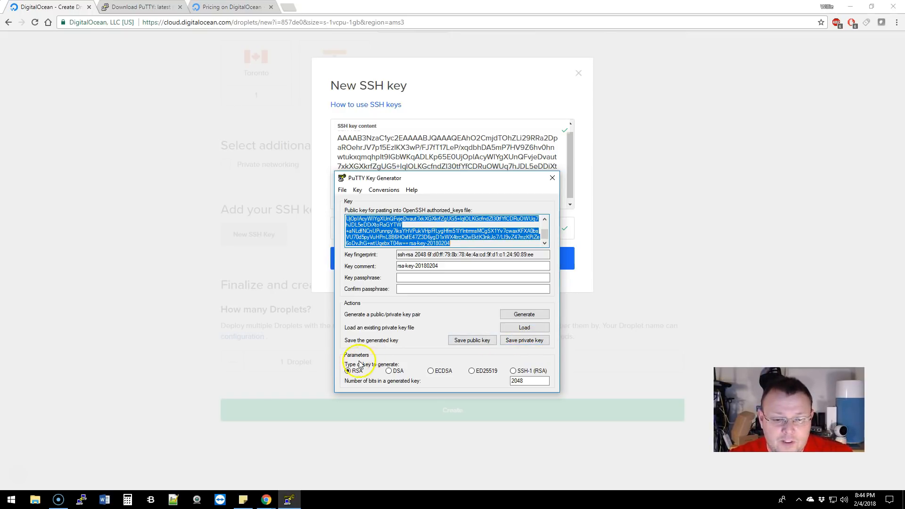
mouse_move(374, 367)
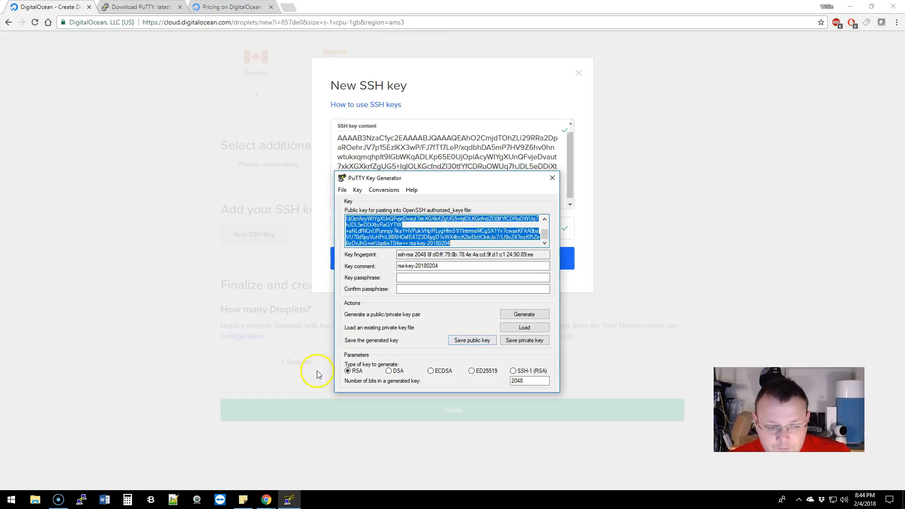
mouse_move(17, 476)
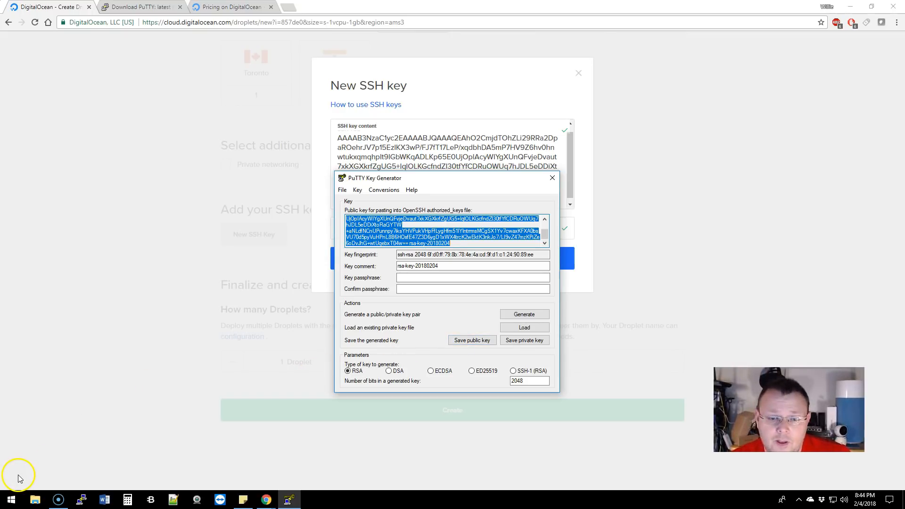
Save the public key as 'willie' in the desktop keys folder
click(471, 340)
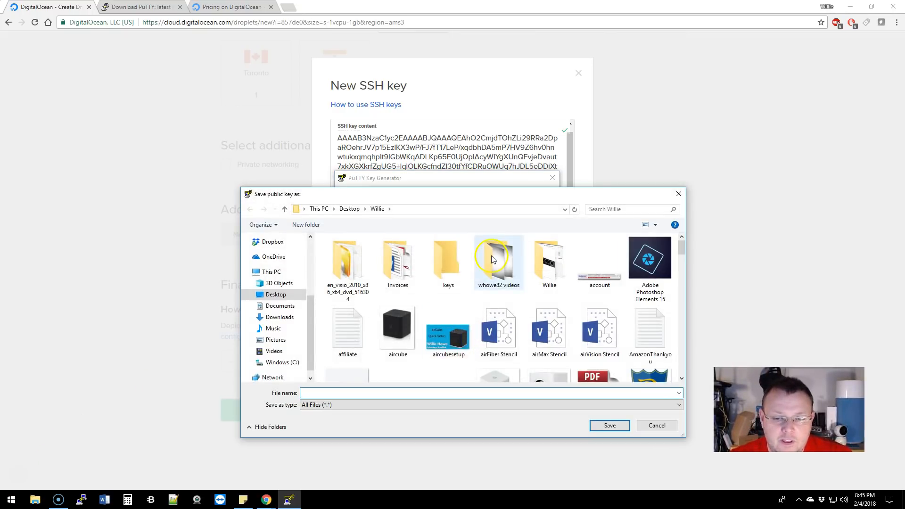
double_click(447, 258)
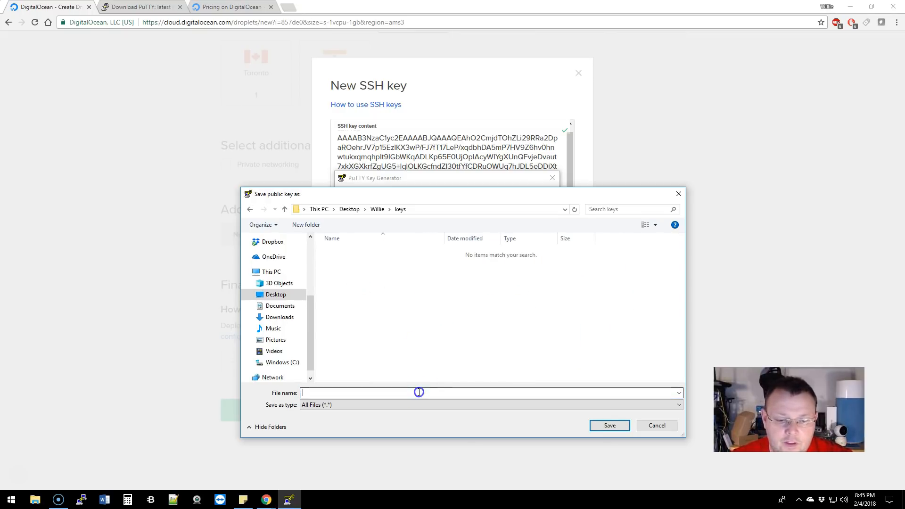
text(willie2publ)
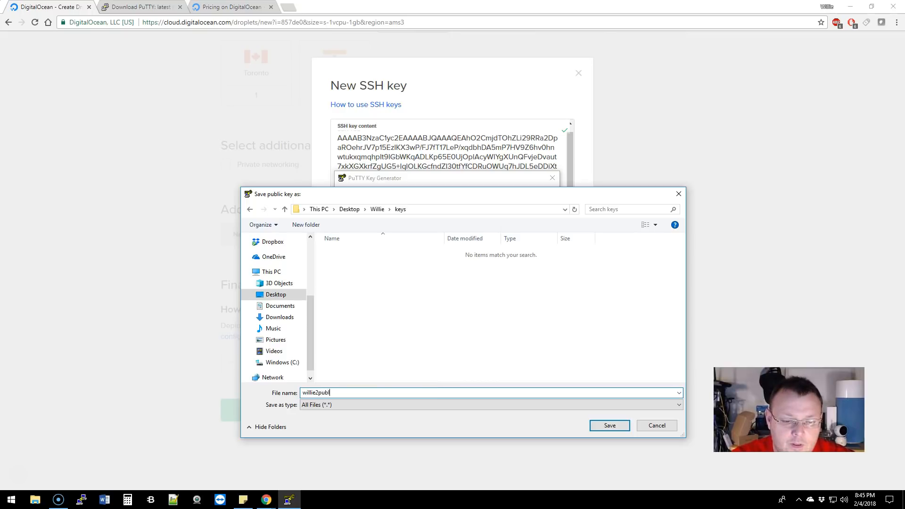
click(608, 425)
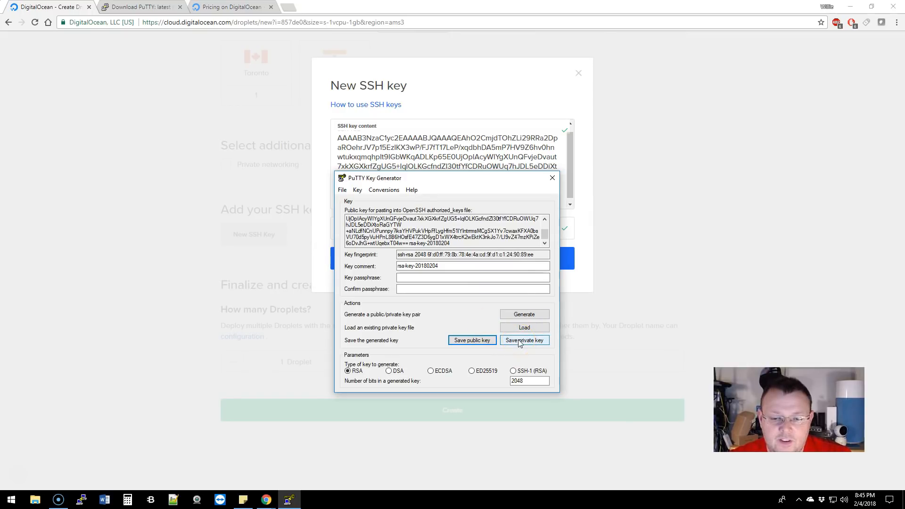
Save the private key without a passphrase as willie2private.ppk in the keys folder
click(522, 340)
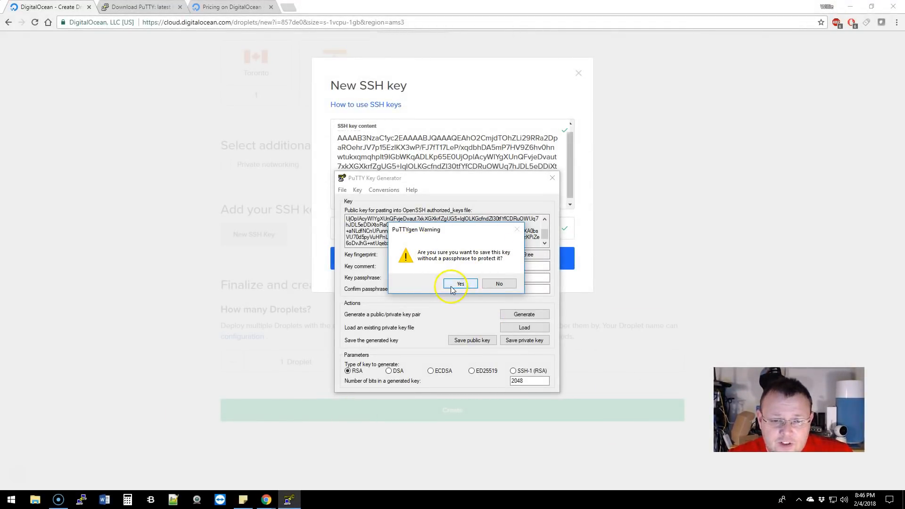
click(460, 283)
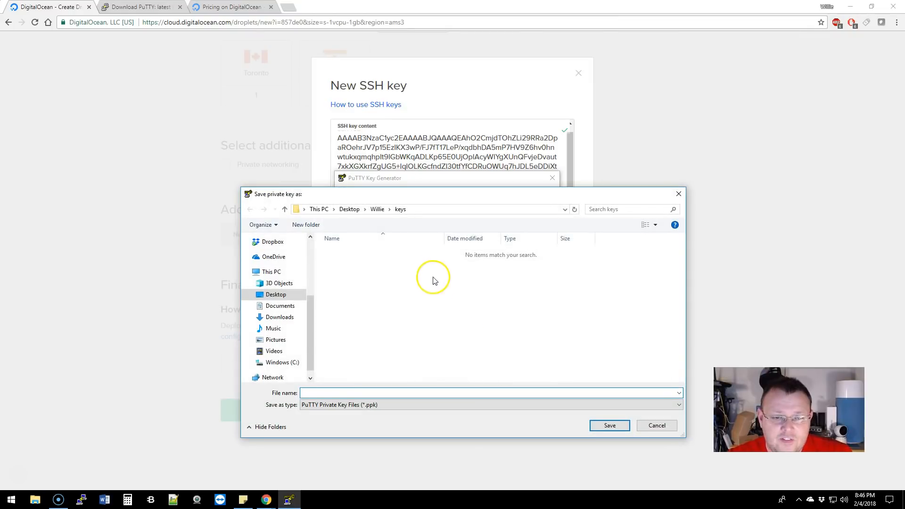
text(willie2private)
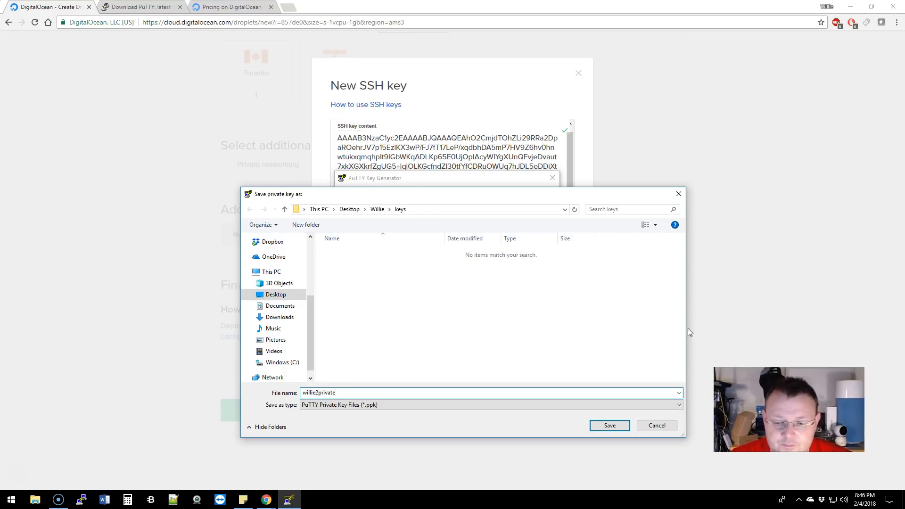
click(609, 425)
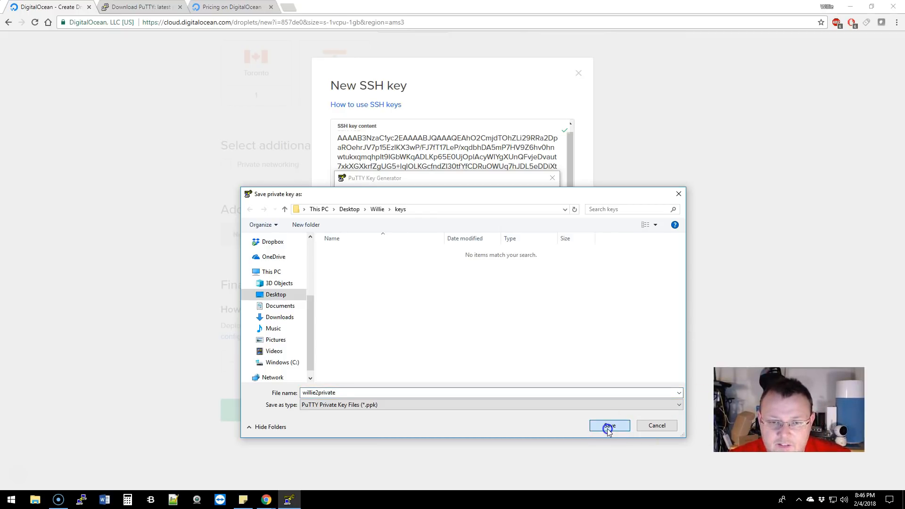
click(609, 424)
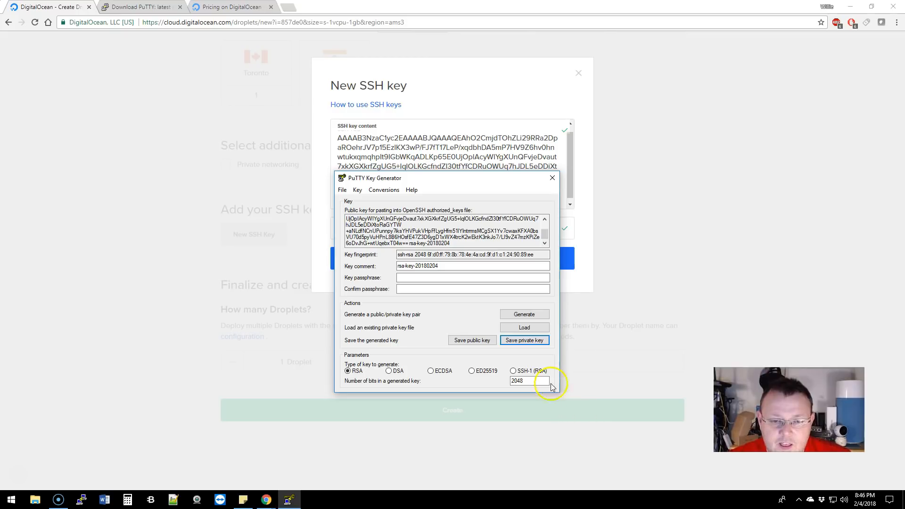
mouse_move(488, 110)
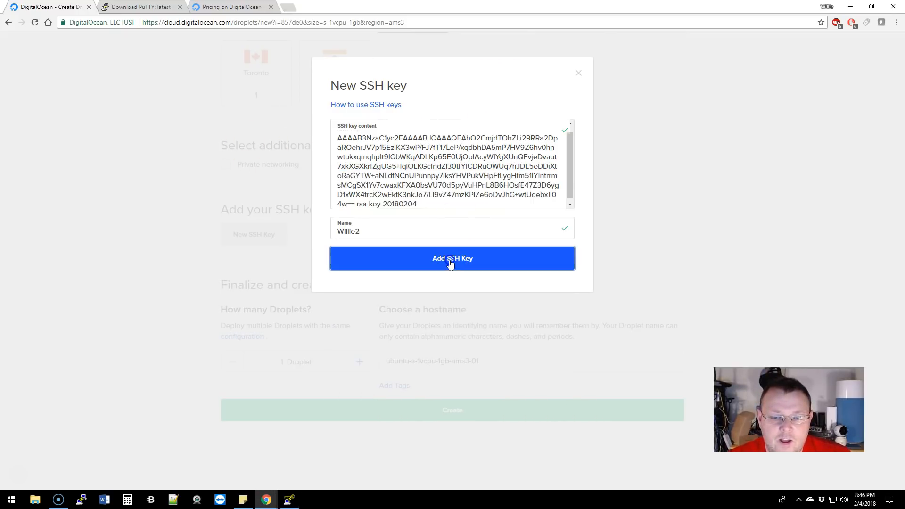
Add the Willie2 SSH key and create the Ubuntu droplet at IP 178.62.254.8
click(452, 257)
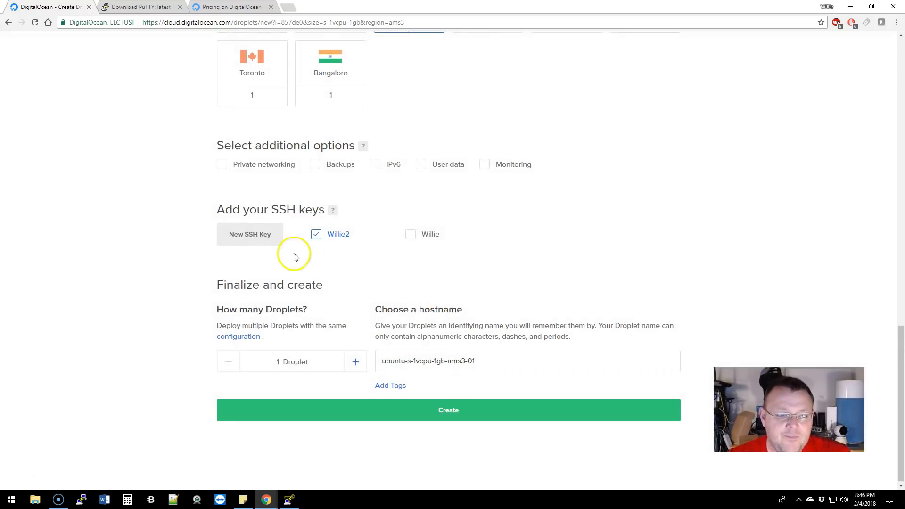
mouse_move(422, 406)
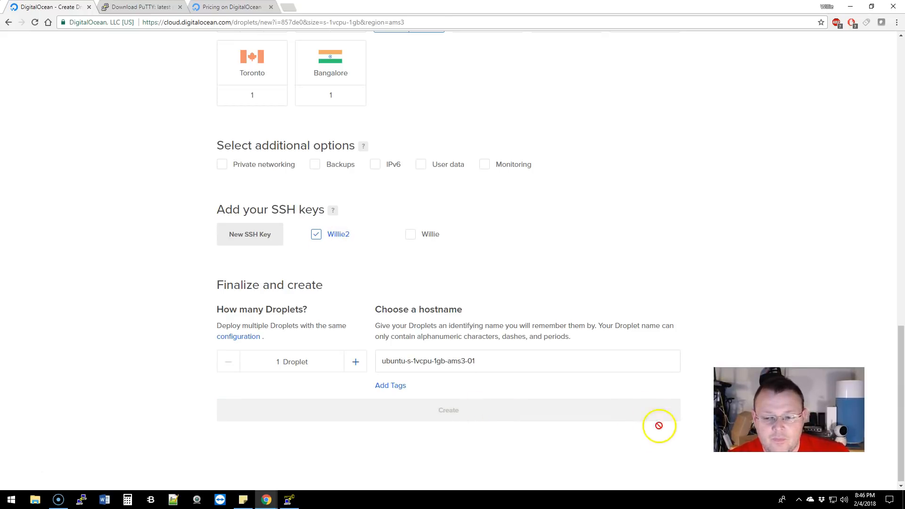
click(448, 409)
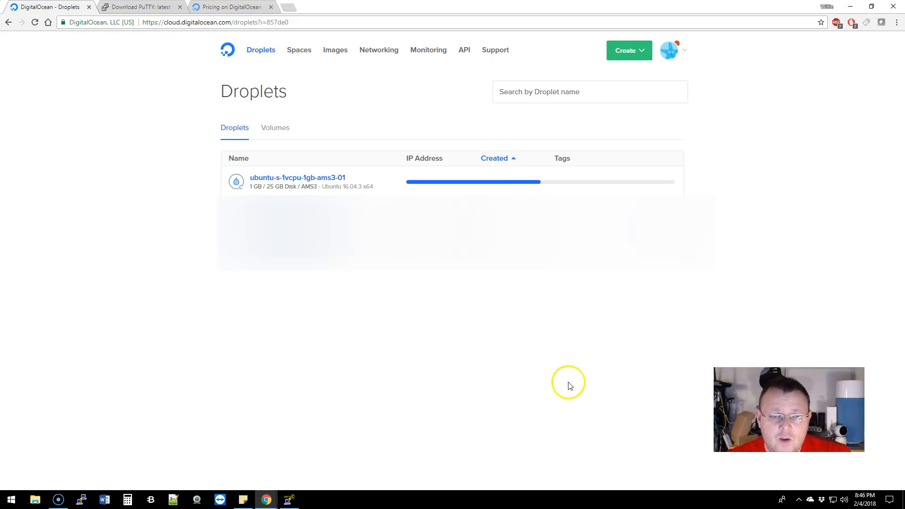
mouse_move(538, 380)
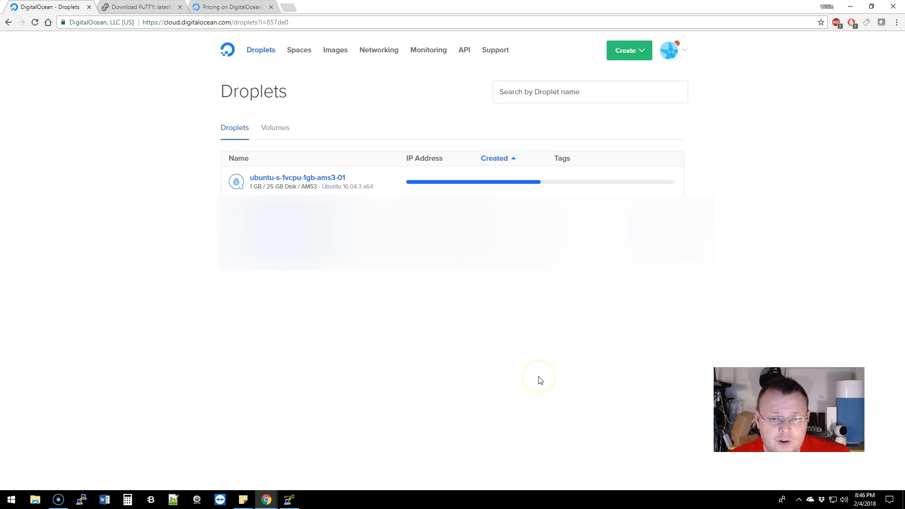
mouse_move(654, 349)
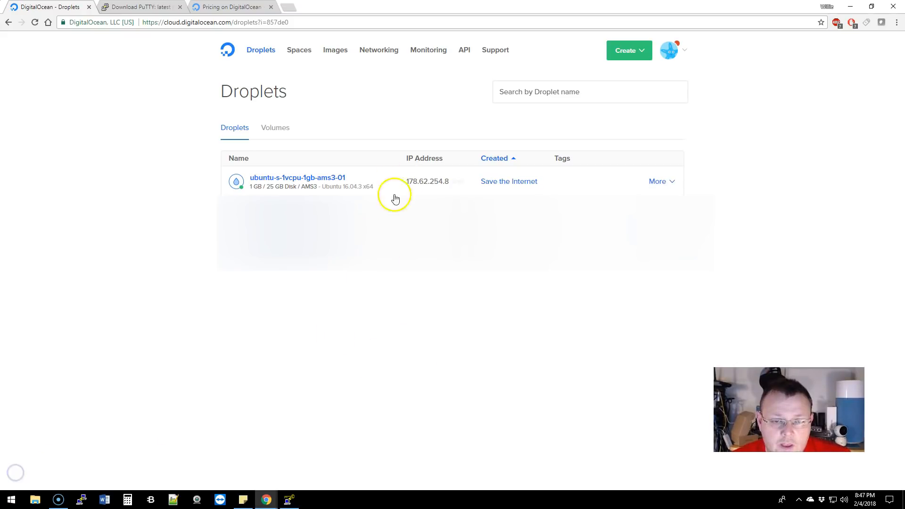
click(81, 500)
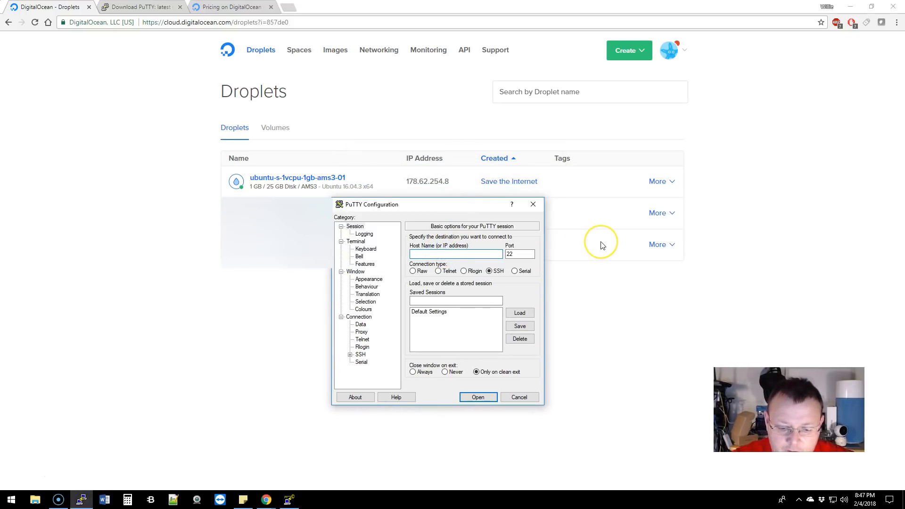
Connect PuTTY to 178.62.254.8 using the saved .ppk private key for SSH authentication
text(178.62.254.)
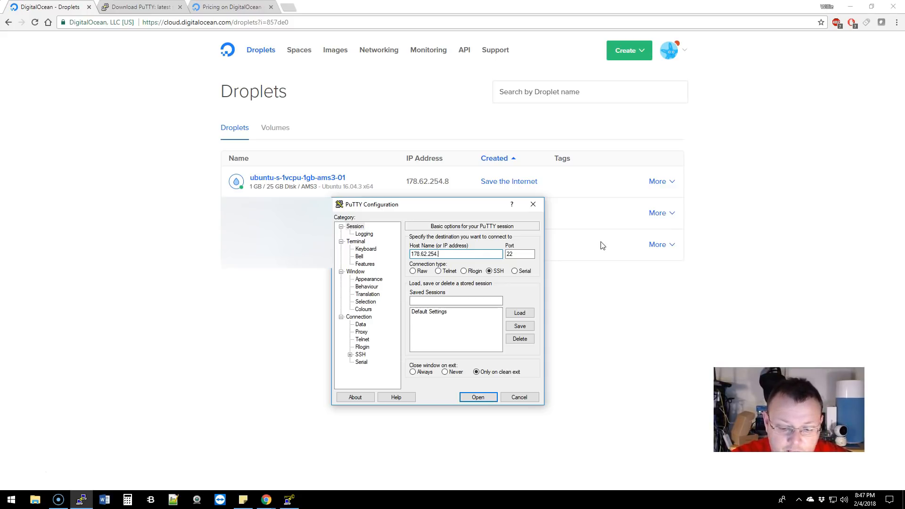
text(8)
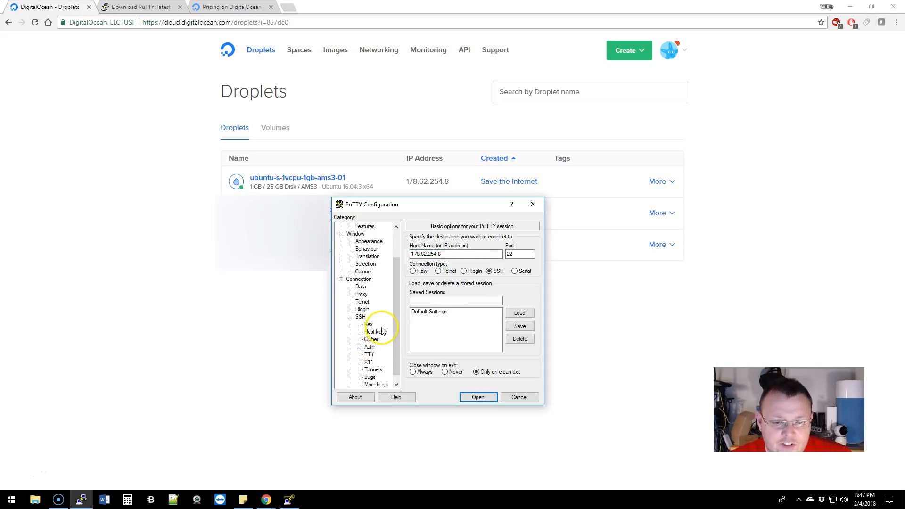
click(375, 331)
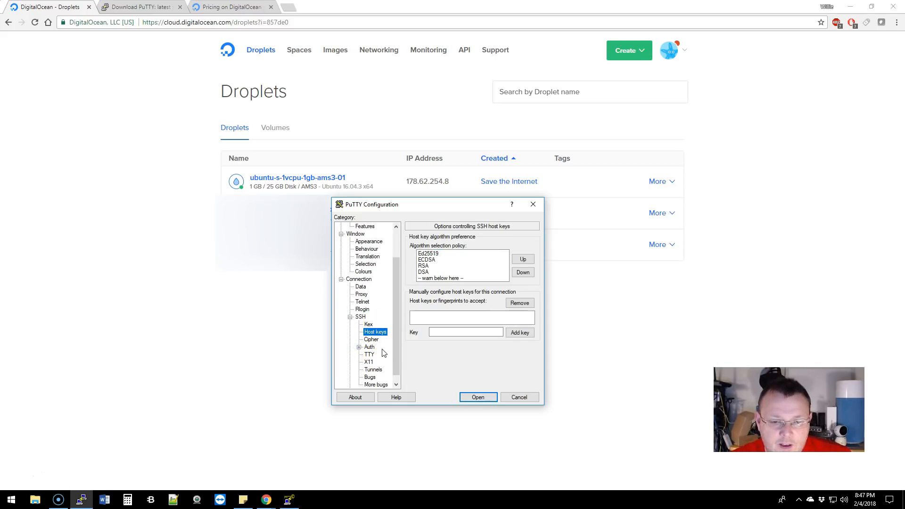
click(368, 347)
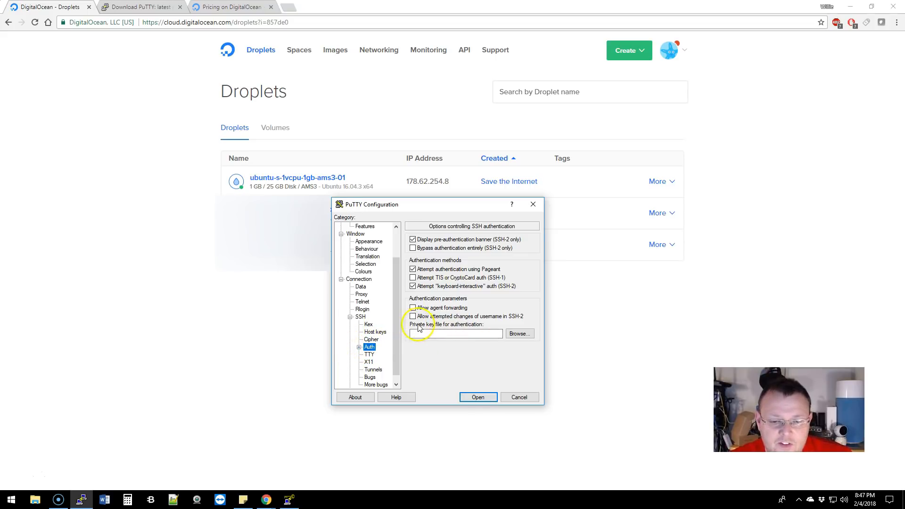
click(518, 333)
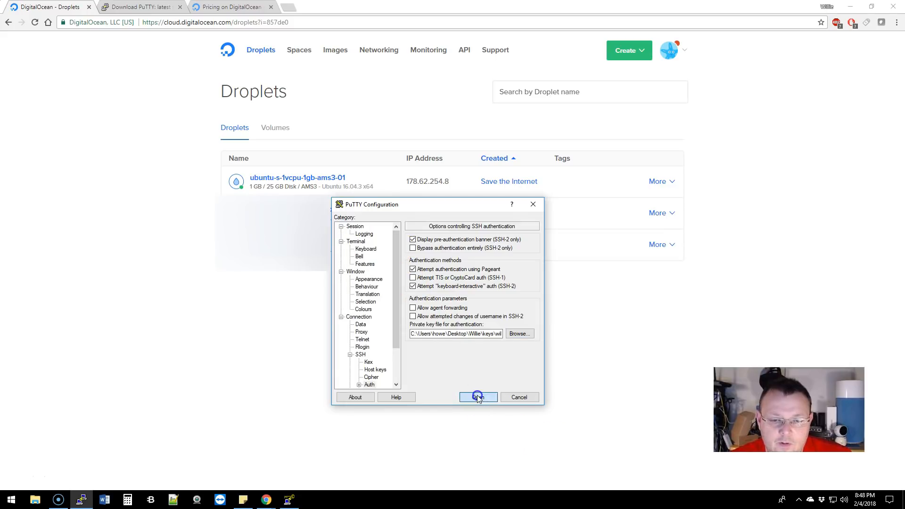
click(477, 397)
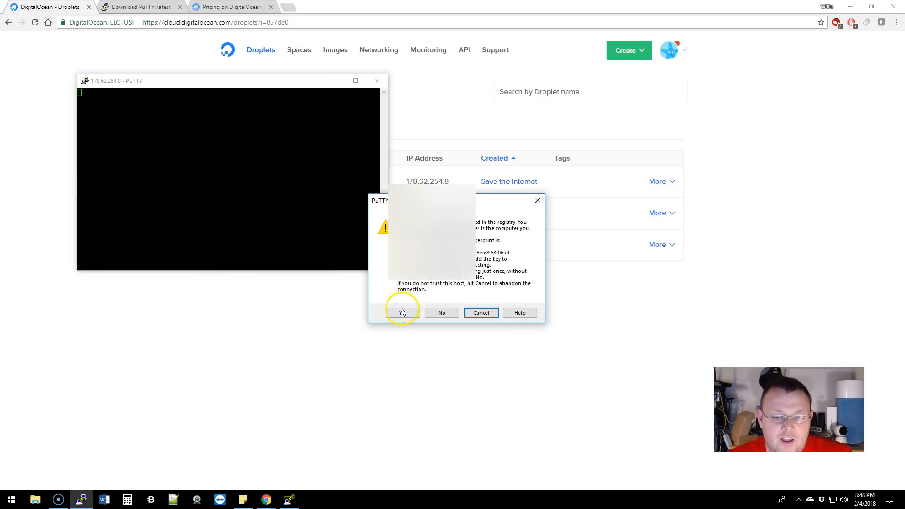
Accept the host key, log in as root, then return to DigitalOcean's pricing page
click(402, 312)
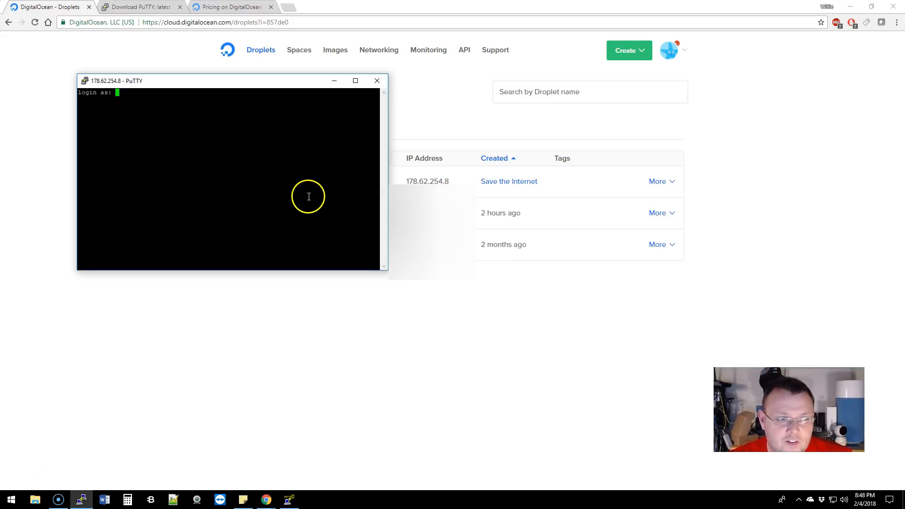
text(root)
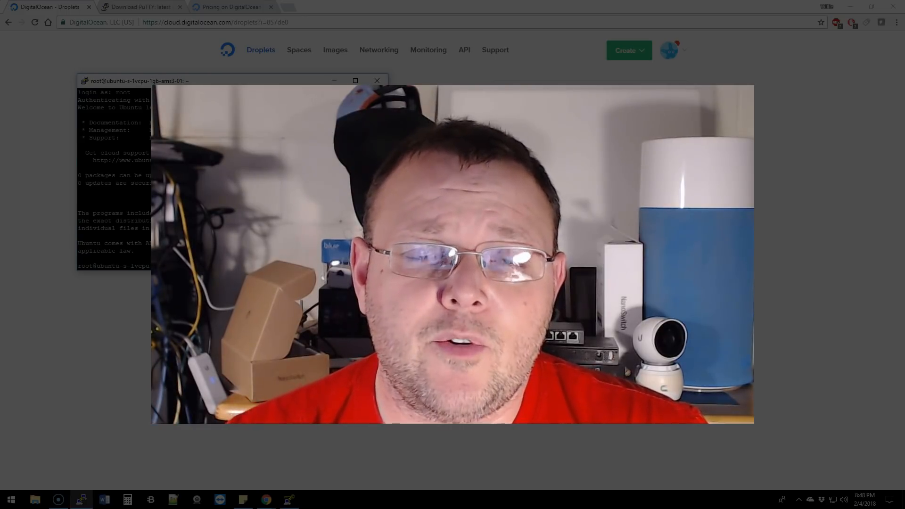
click(231, 7)
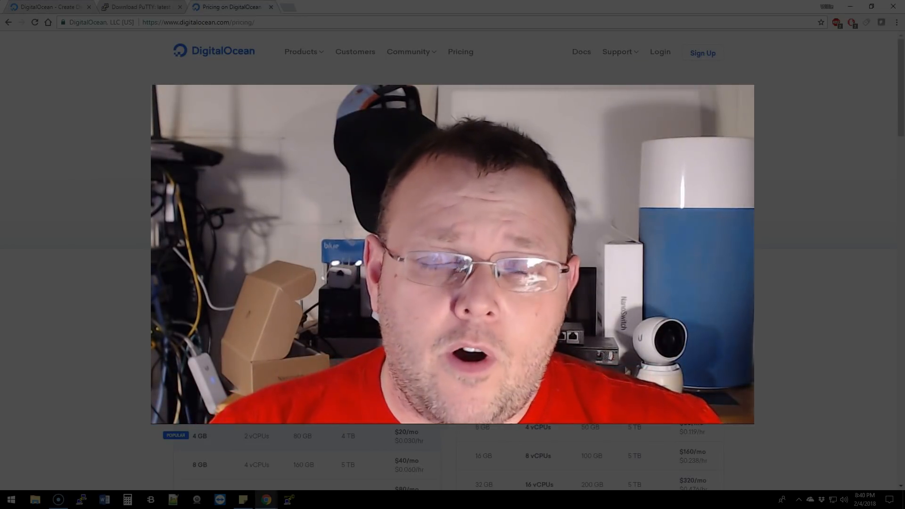